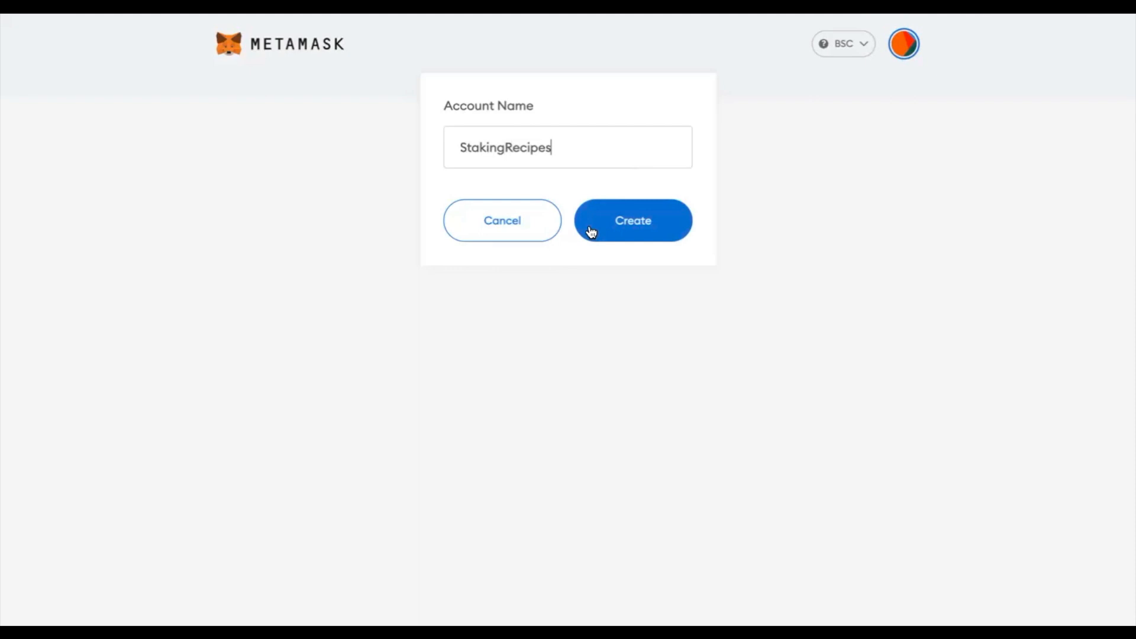
# Create the StakingRecipes MetaMask account and copy its wallet address.
pyautogui.click(633, 221)
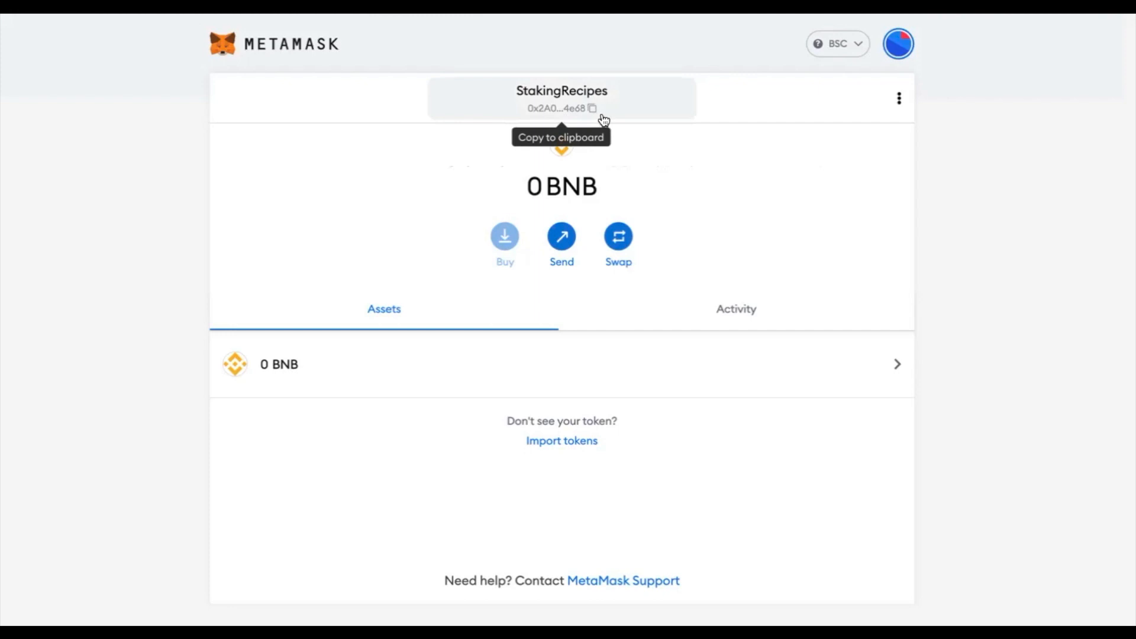
pyautogui.click(898, 43)
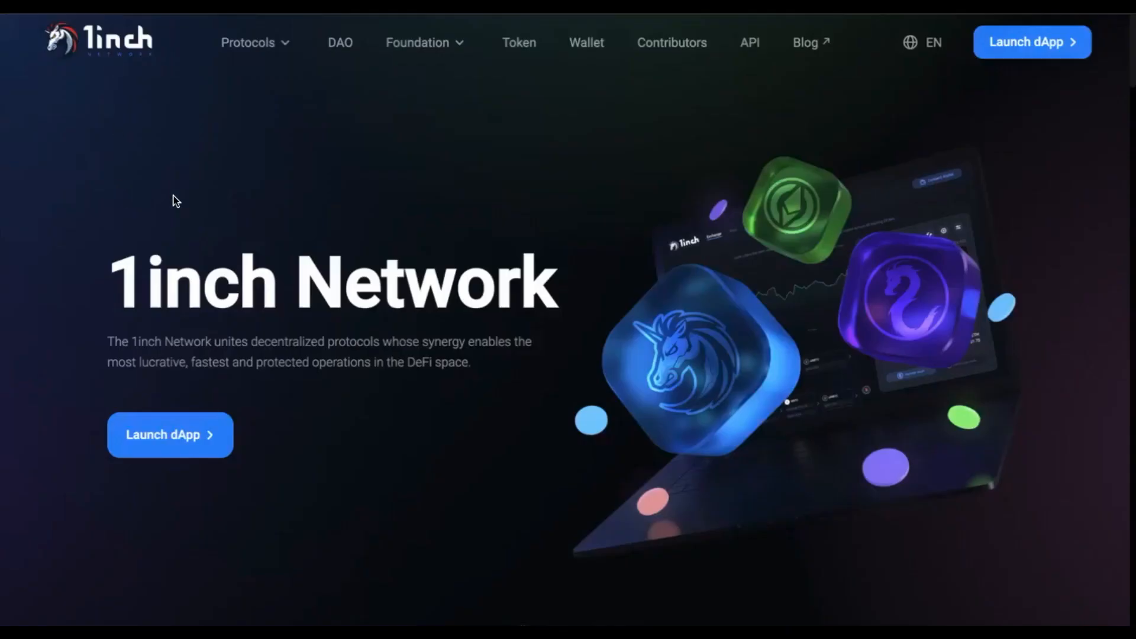
pyautogui.moveTo(150, 440)
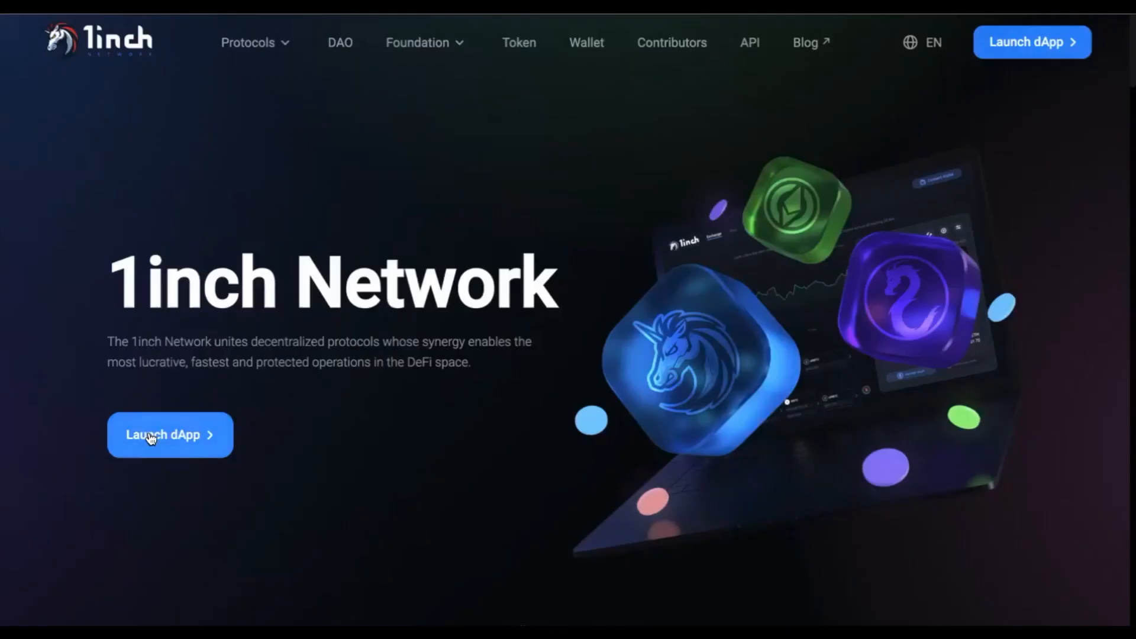
# Launch the 1inch dApp and enter 0.5 BNB to swap for about 75 1INCH.
pyautogui.click(170, 434)
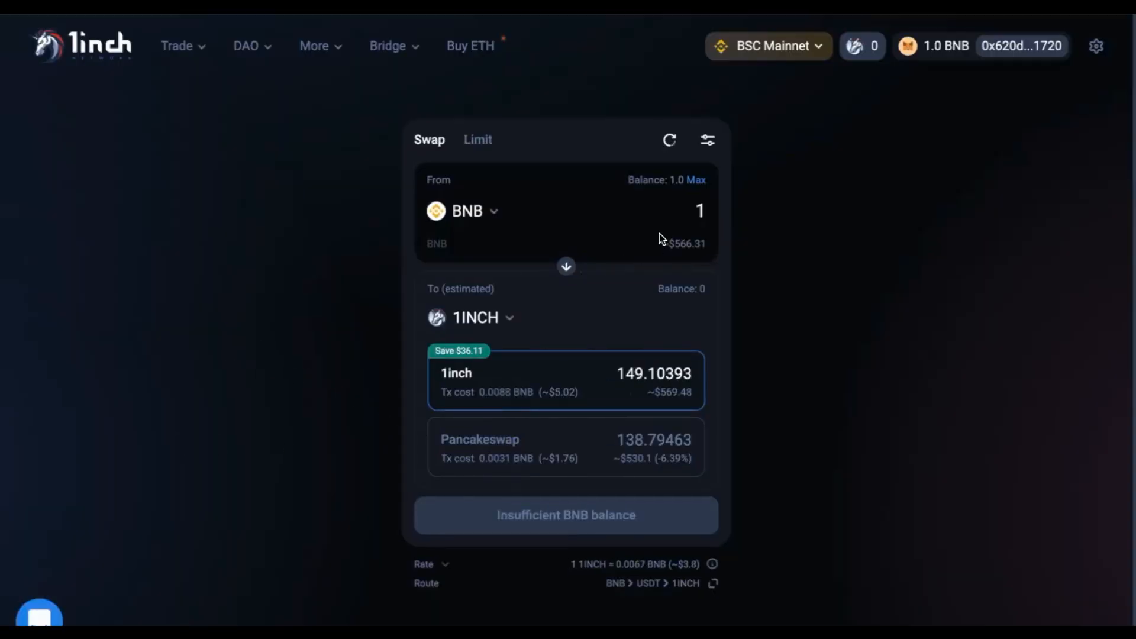
pyautogui.write('0.5')
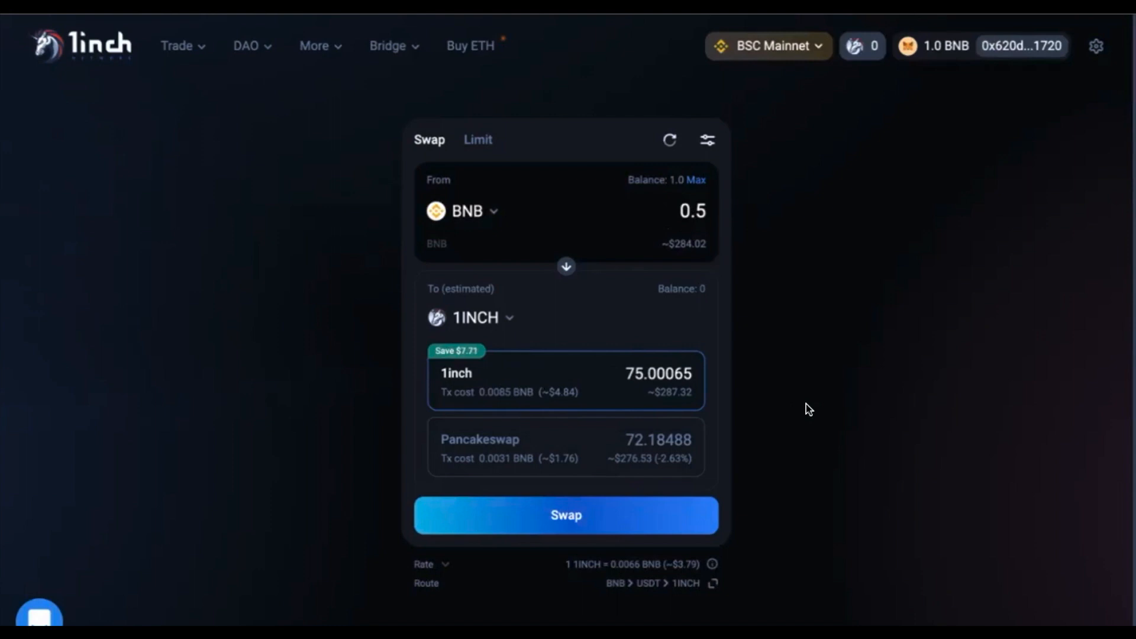
pyautogui.moveTo(566, 515)
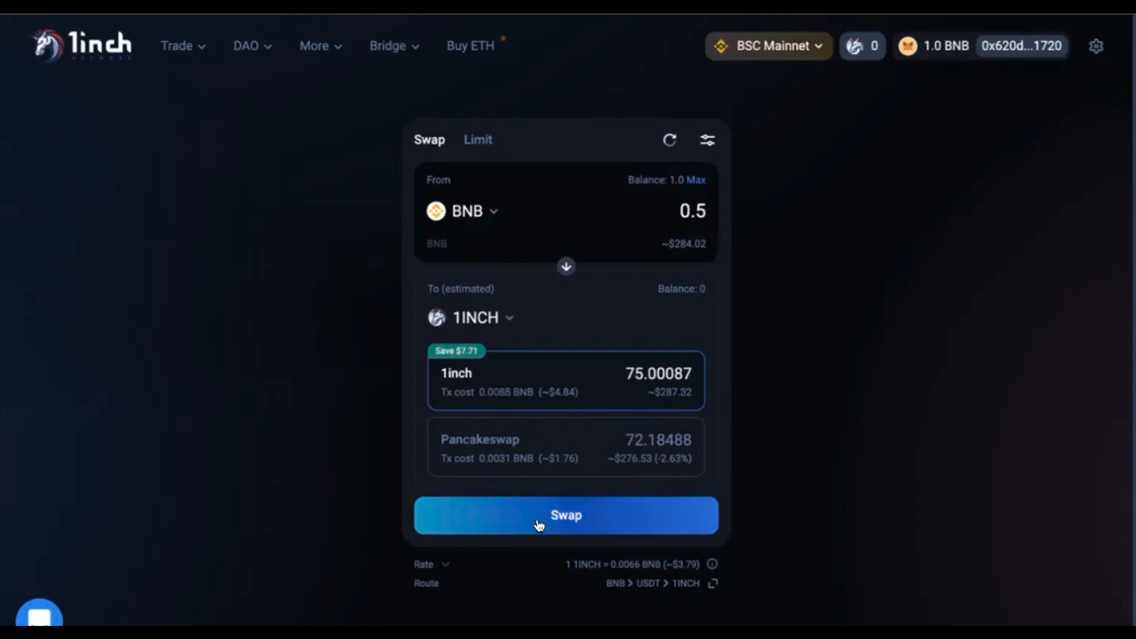
# Submit the 0.5 BNB to 1INCH swap and dismiss the transaction and account dialogs.
pyautogui.click(566, 515)
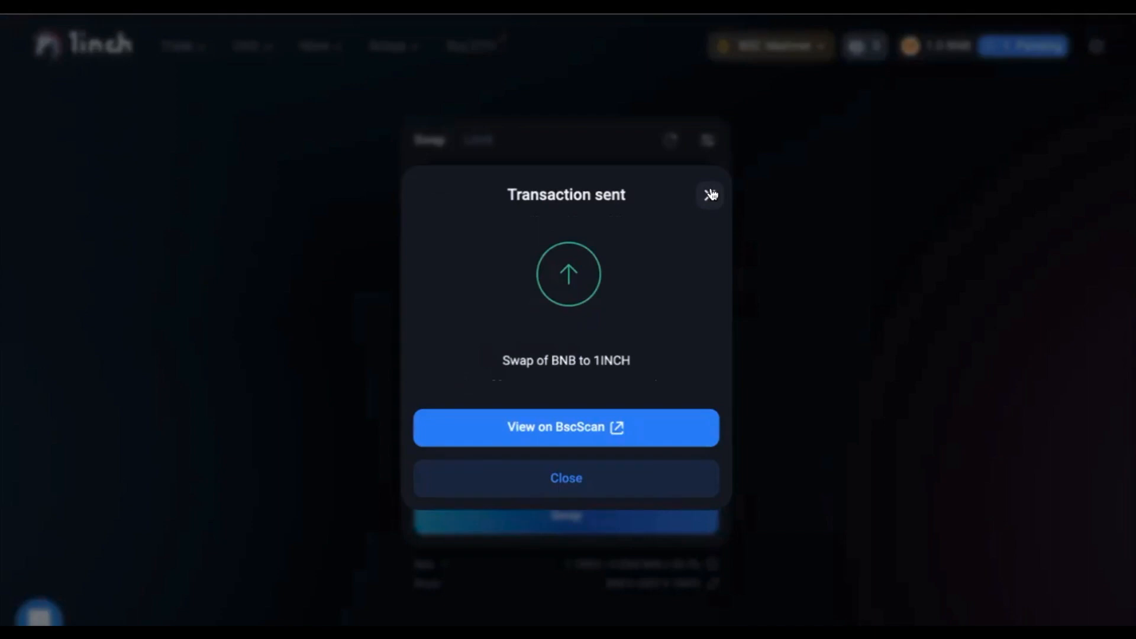
pyautogui.click(710, 195)
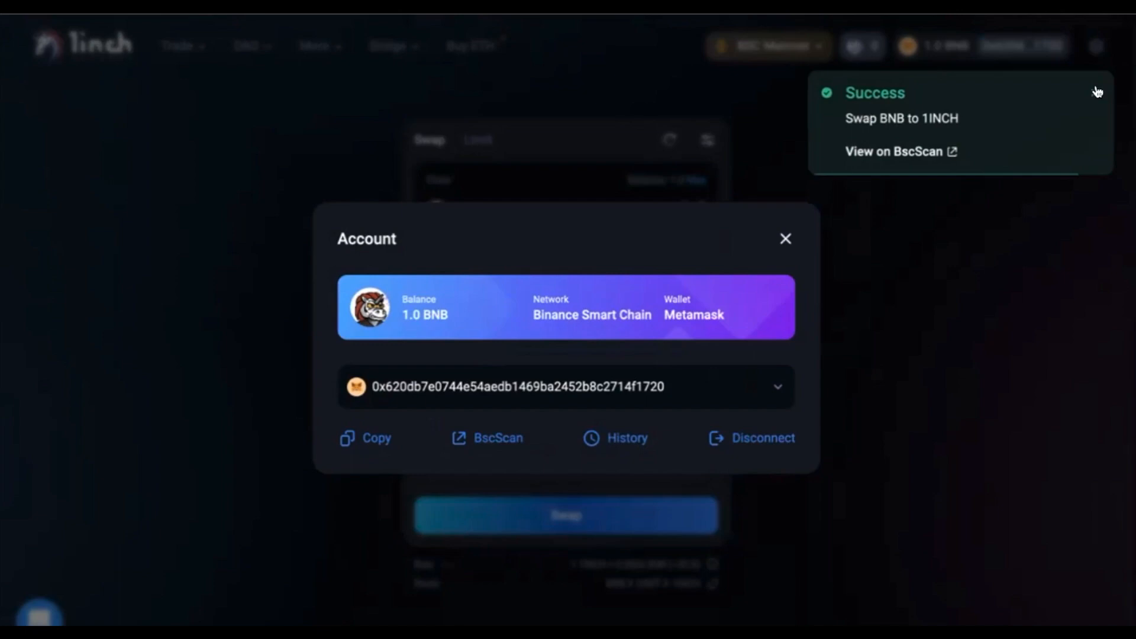
pyautogui.click(785, 238)
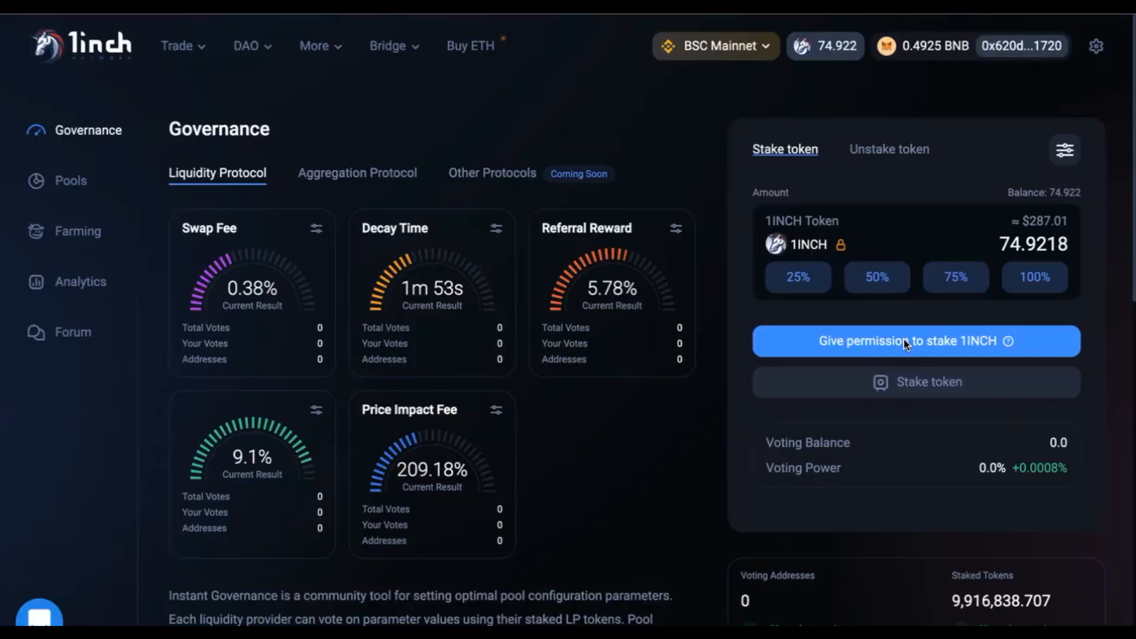
# Grant permission to stake 1INCH, then stake all 74.9218 tokens on DAO Governance.
pyautogui.click(915, 340)
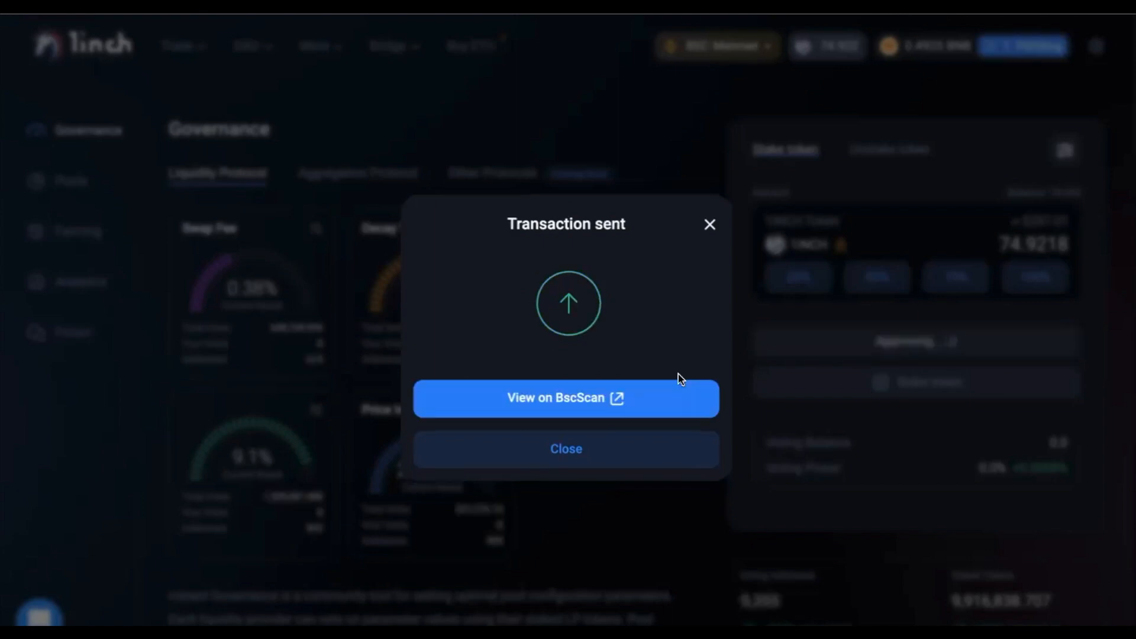
pyautogui.click(566, 448)
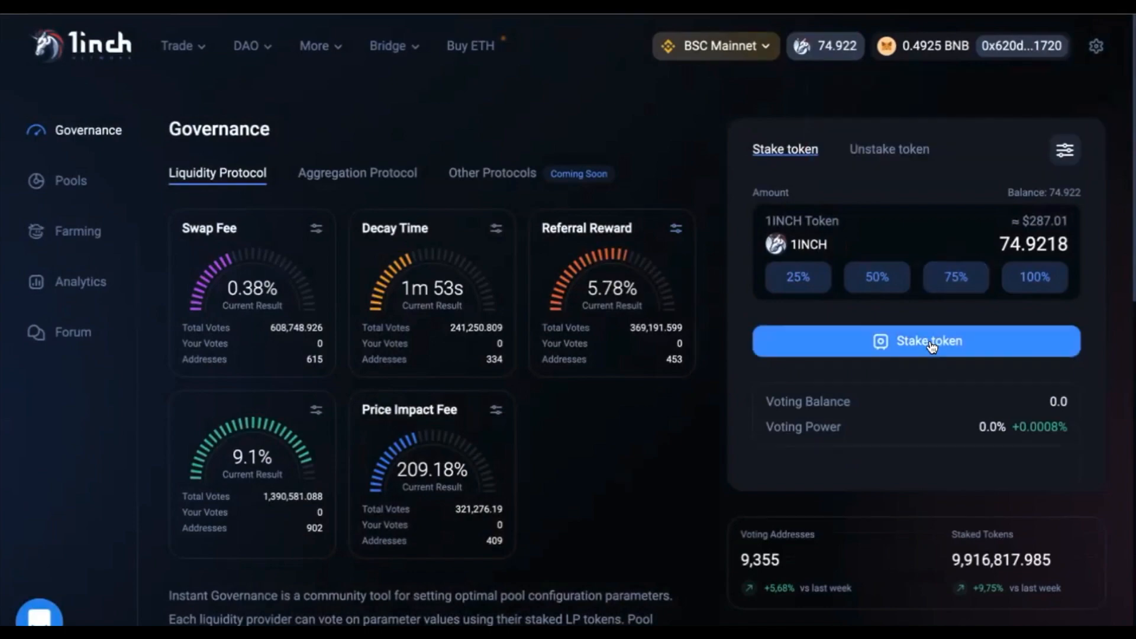
pyautogui.click(915, 341)
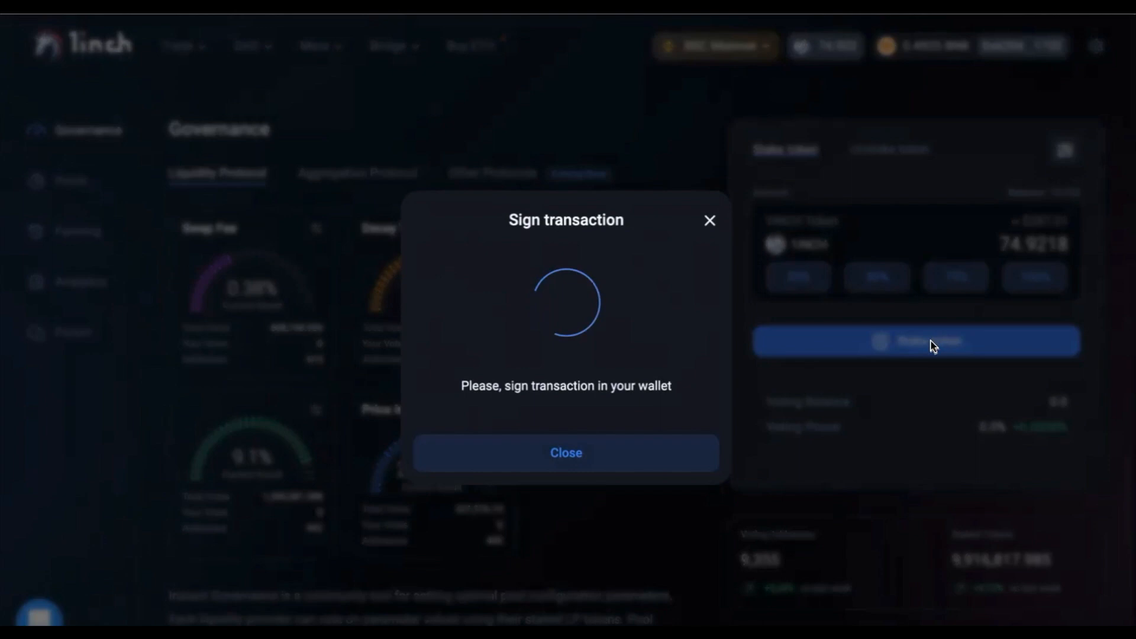
pyautogui.moveTo(785, 326)
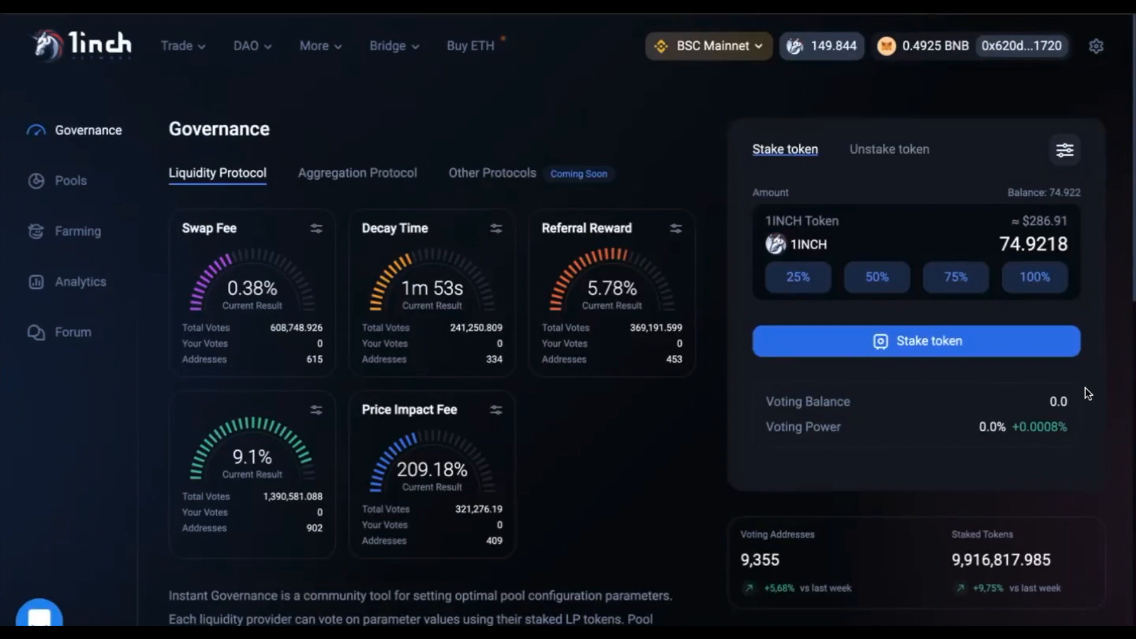
# Check the voting balance, switch to Unstake token and unstake all 74.9218 1INCH.
pyautogui.click(916, 341)
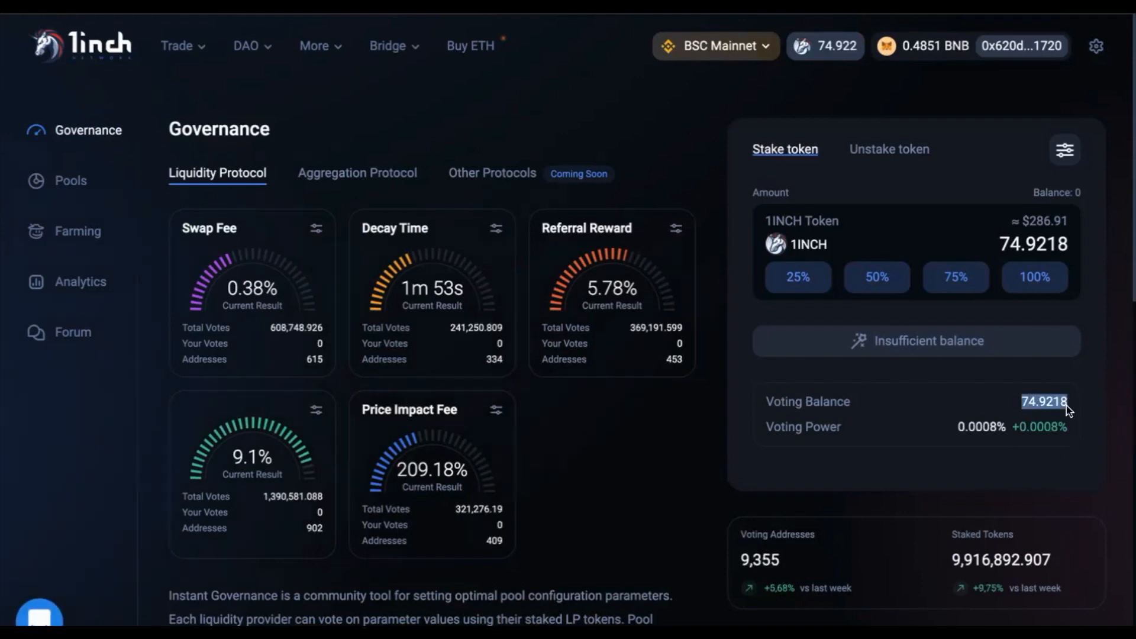
pyautogui.click(889, 149)
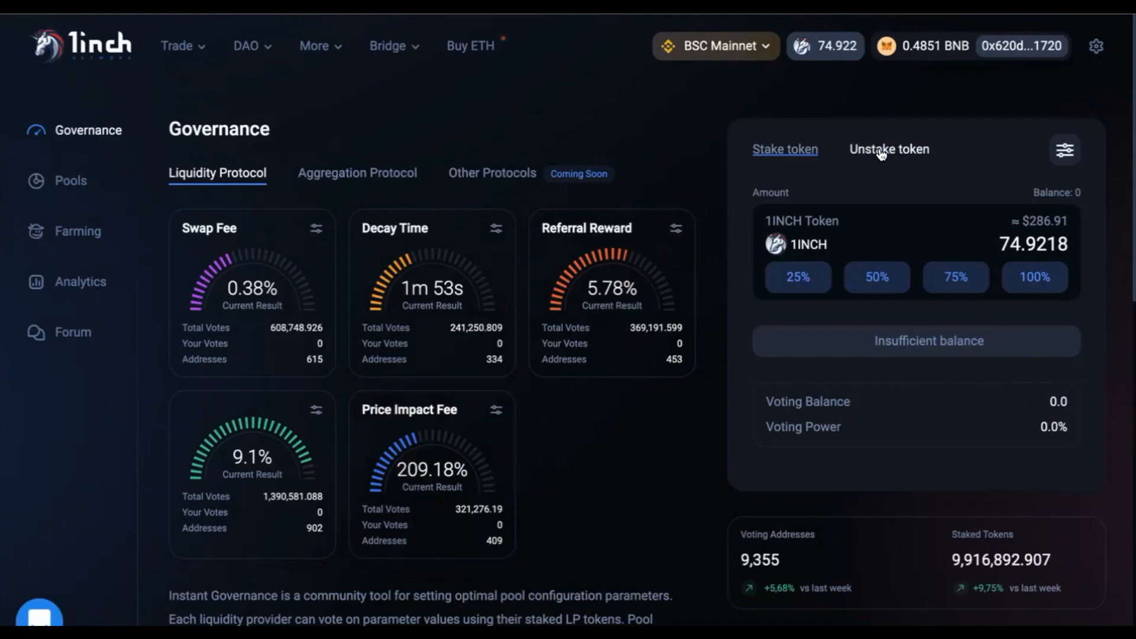
pyautogui.click(889, 150)
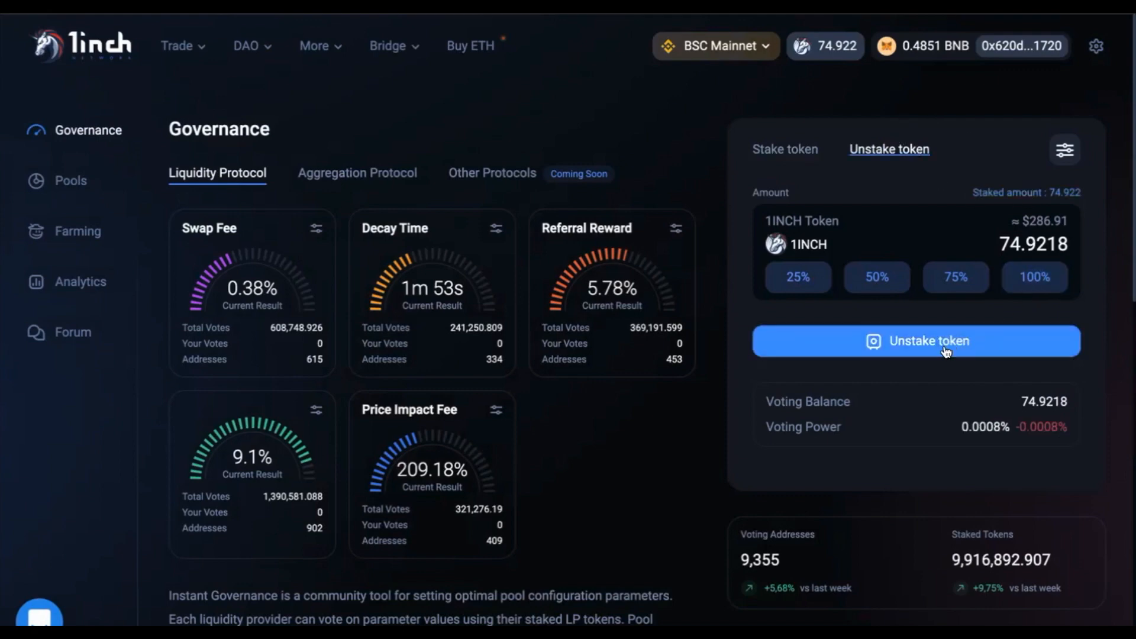
pyautogui.click(915, 341)
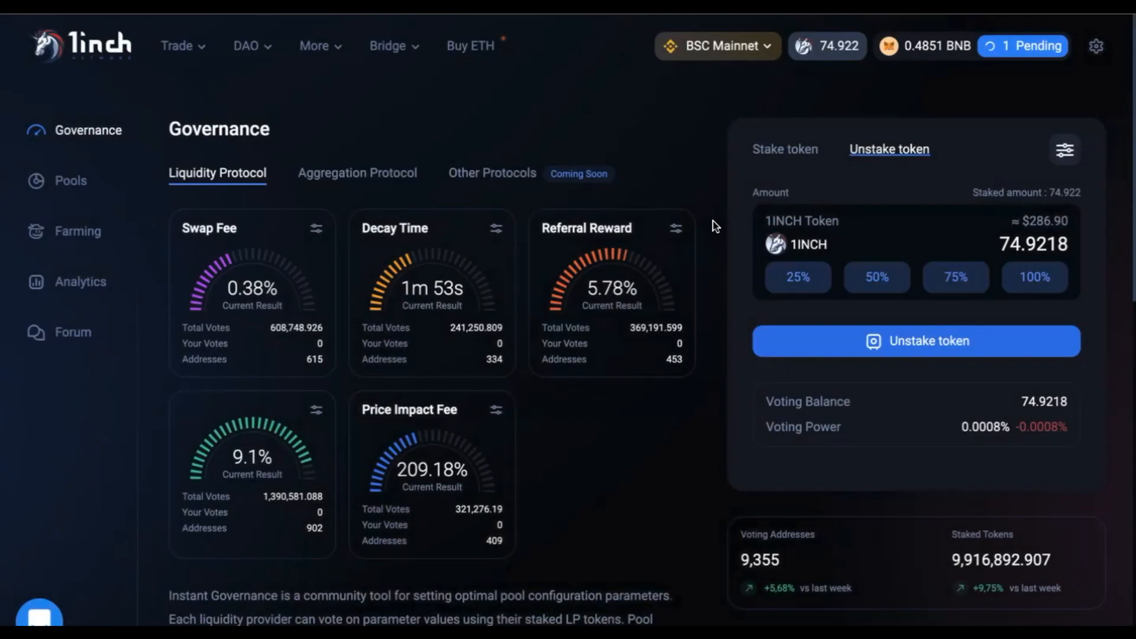
pyautogui.click(915, 341)
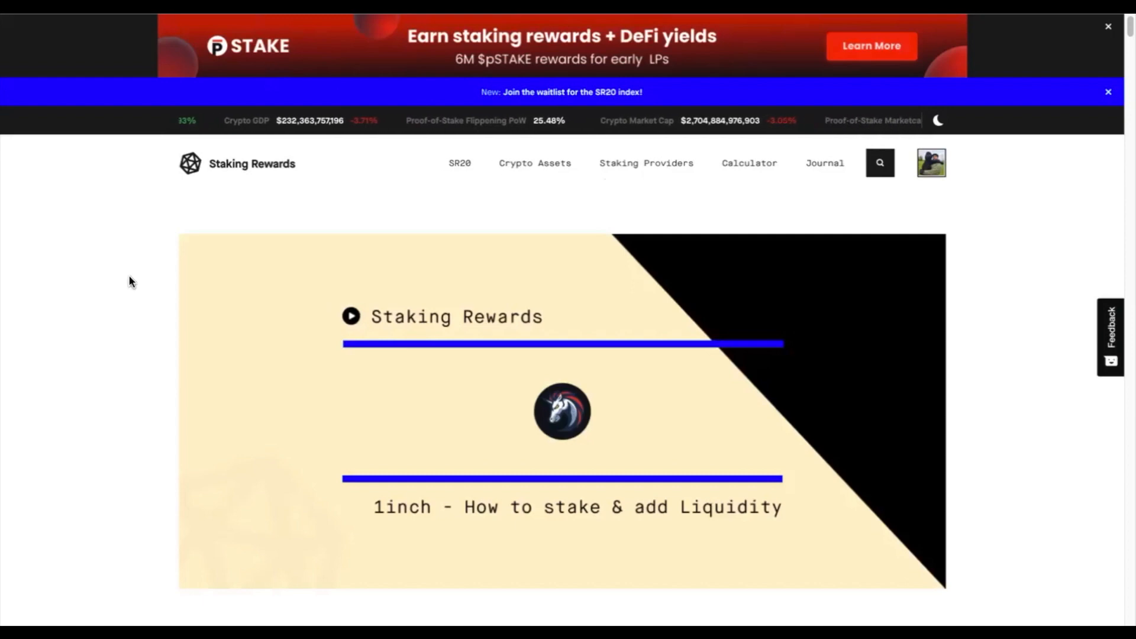
# Scroll the Staking Rewards 1INCH guide down to its introductory governance rewards text.
pyautogui.scroll(-3)
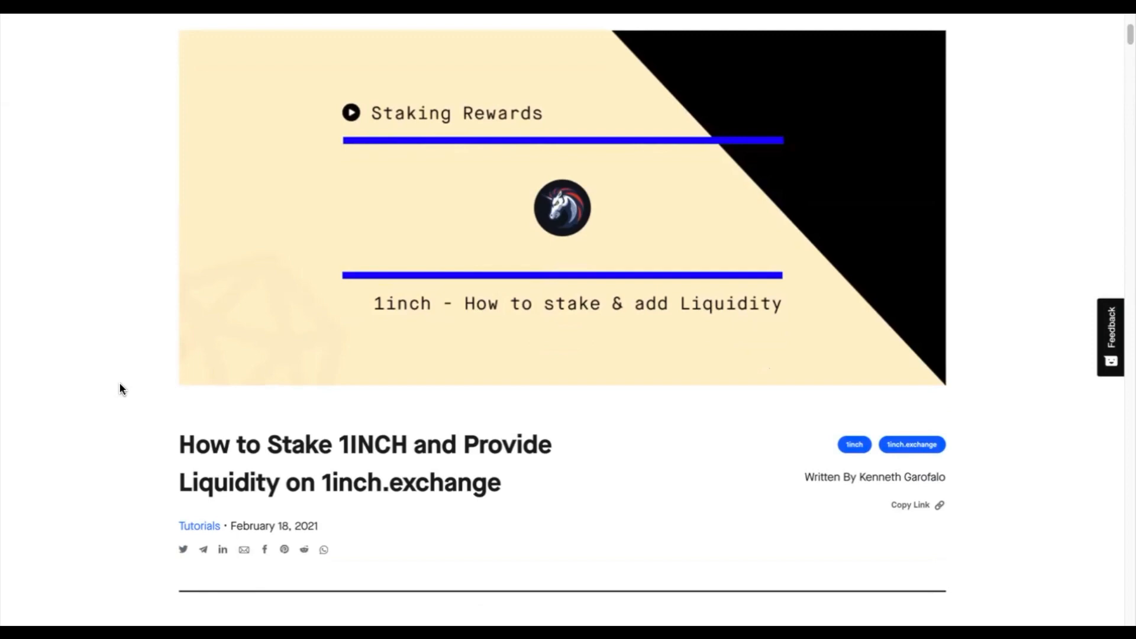
pyautogui.scroll(-3)
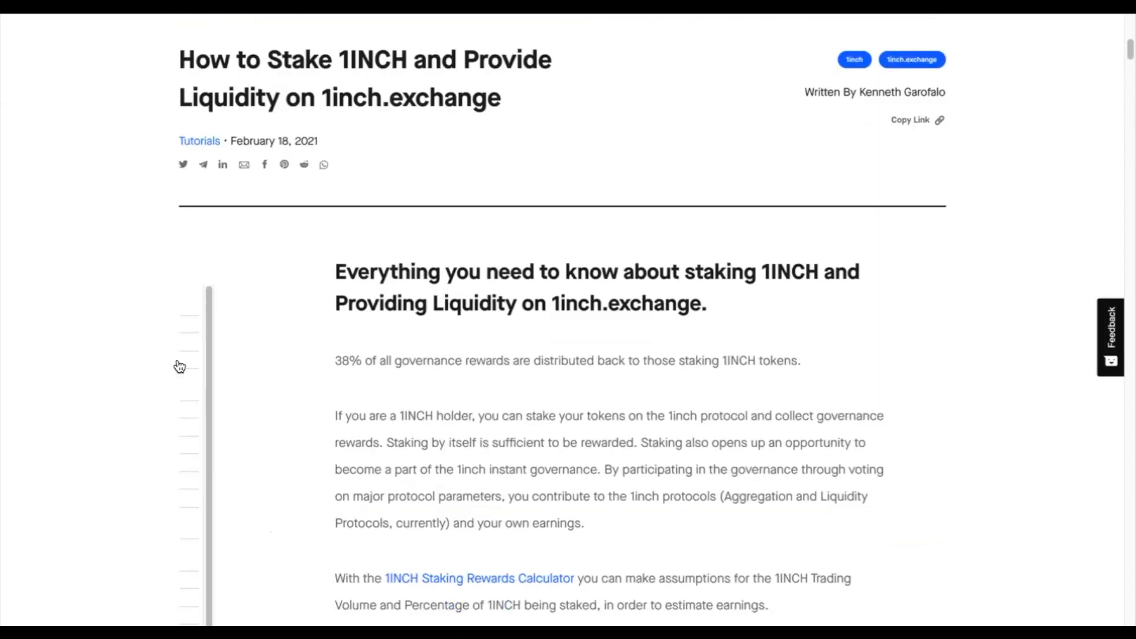